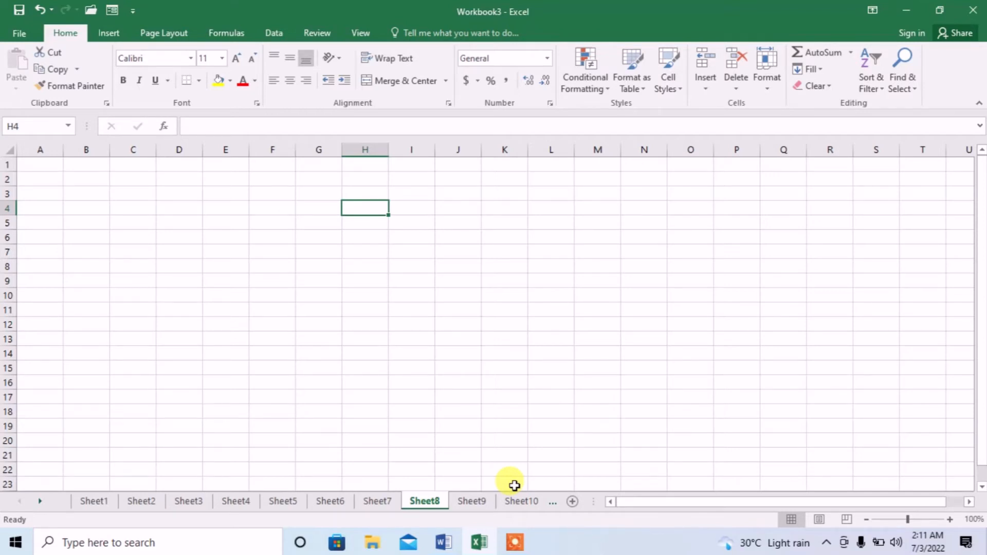
{"action": "mouse_move", "coordinate": [381, 361]}
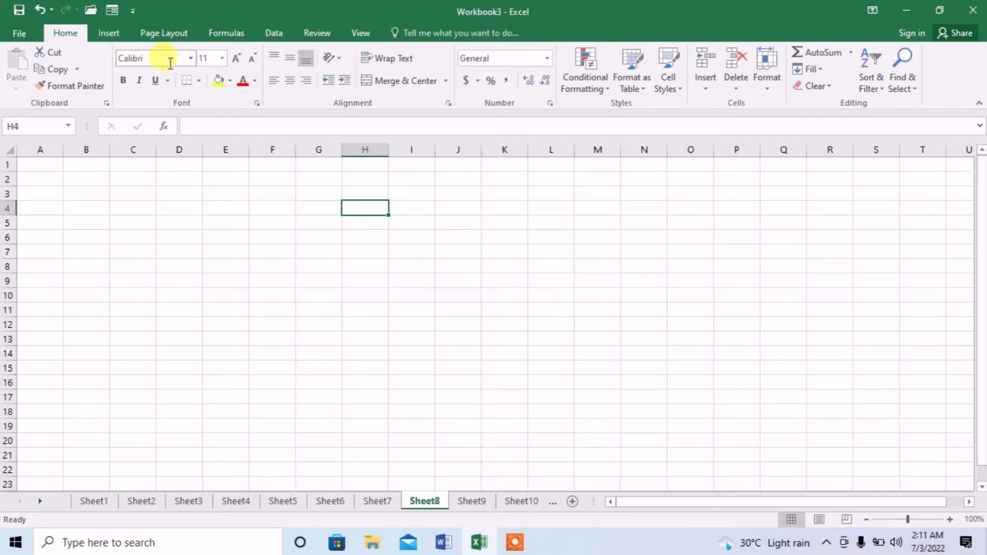
Step: Arm the Text Box drawing tool from the Insert ribbon on the blank sheet
{"action": "left_click", "coordinate": [108, 33]}
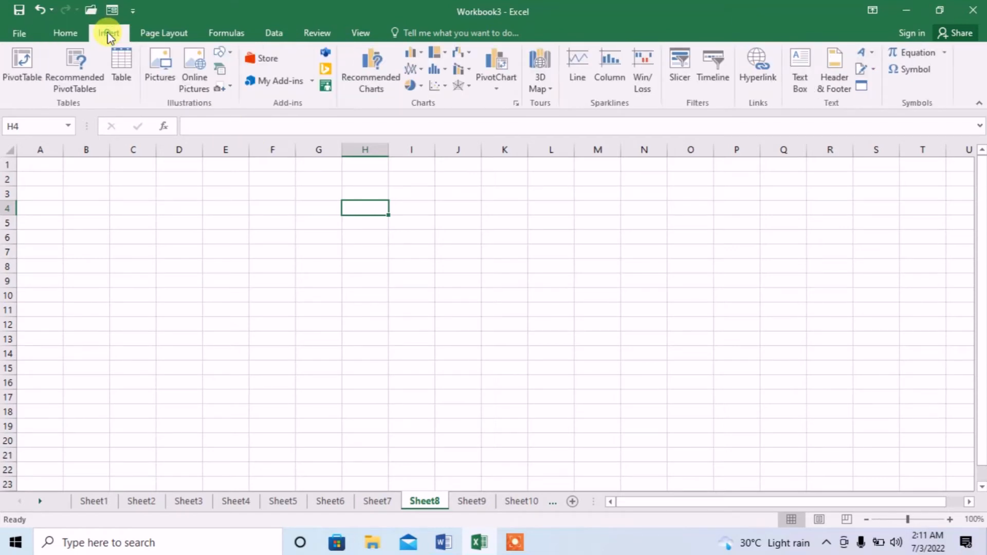
{"action": "left_click", "coordinate": [108, 33]}
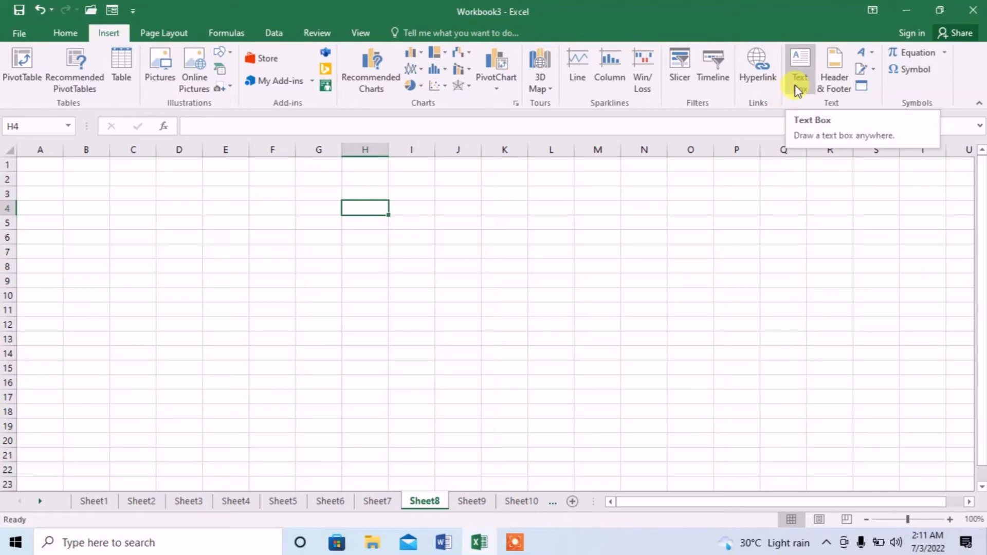
{"action": "left_click", "coordinate": [800, 66]}
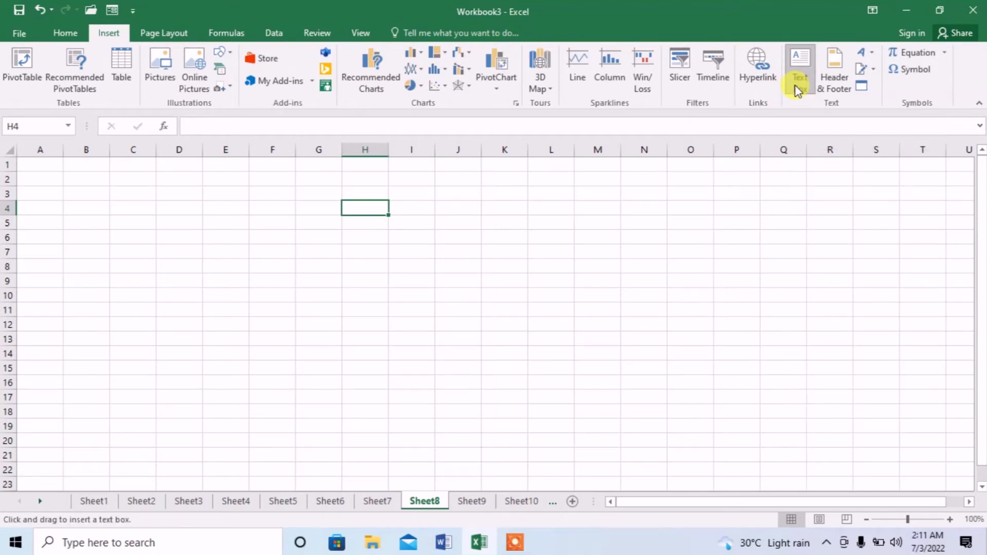
{"action": "mouse_move", "coordinate": [717, 133]}
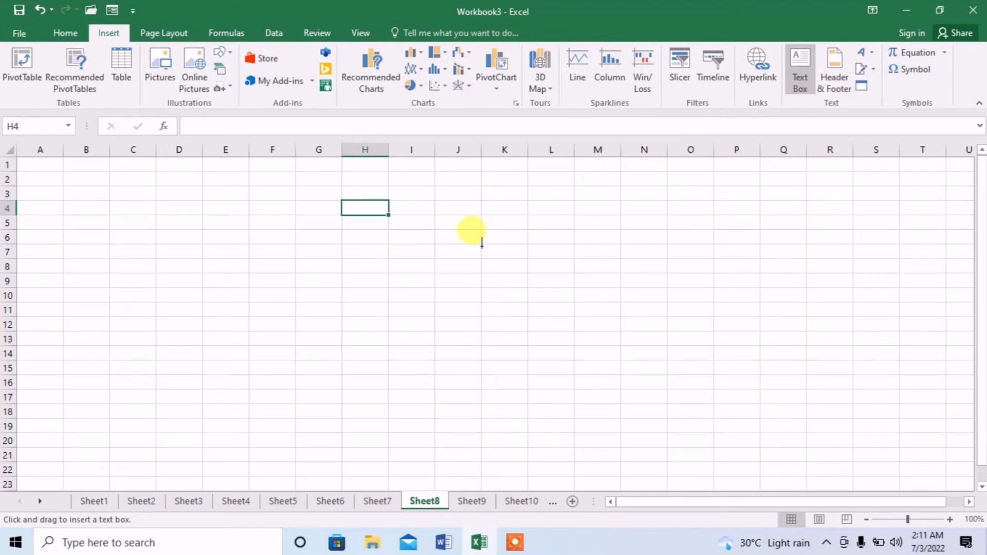
{"action": "mouse_move", "coordinate": [459, 220]}
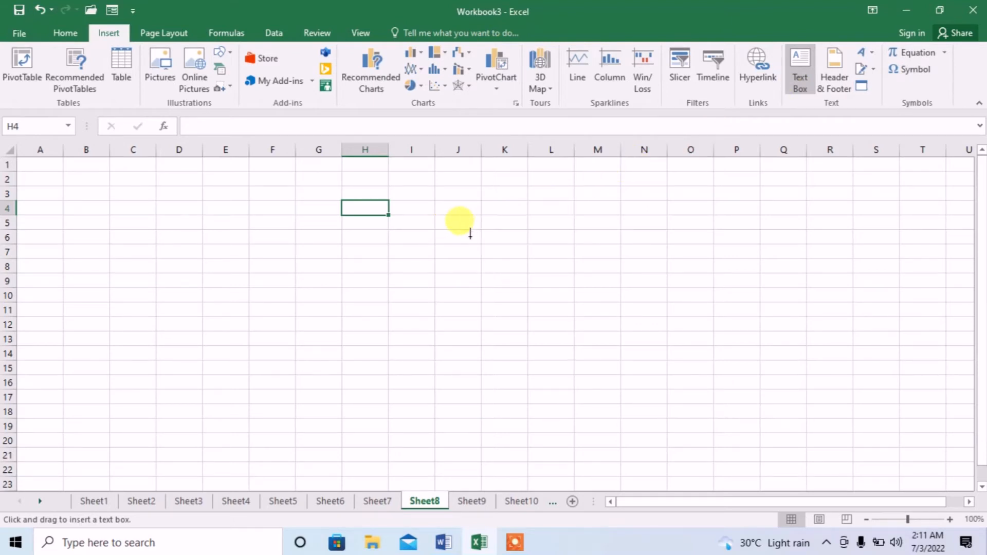
{"action": "mouse_move", "coordinate": [185, 179]}
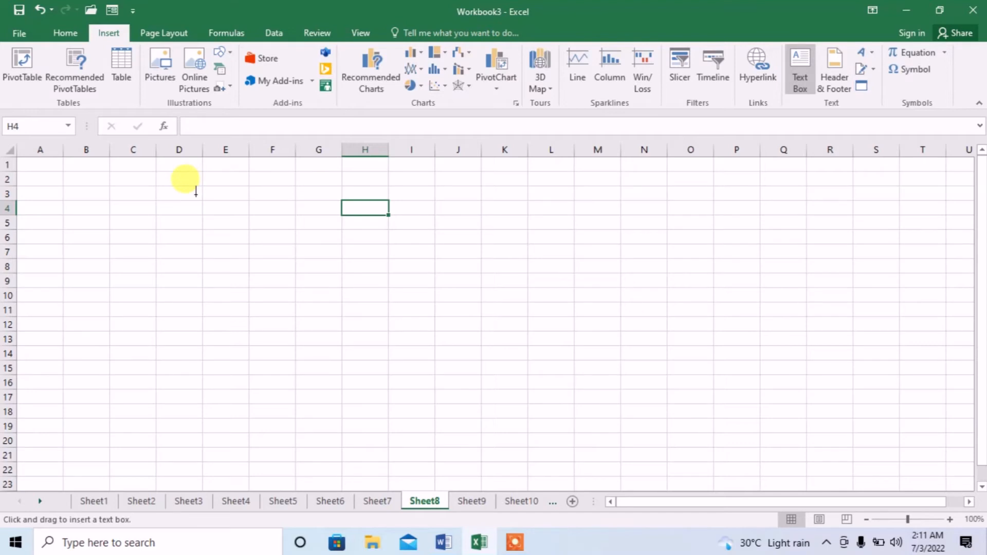
Step: Draw a wide text box spanning roughly D3 to Q8
{"action": "left_click_drag", "start_coordinate": [195, 194], "coordinate": [287, 265]}
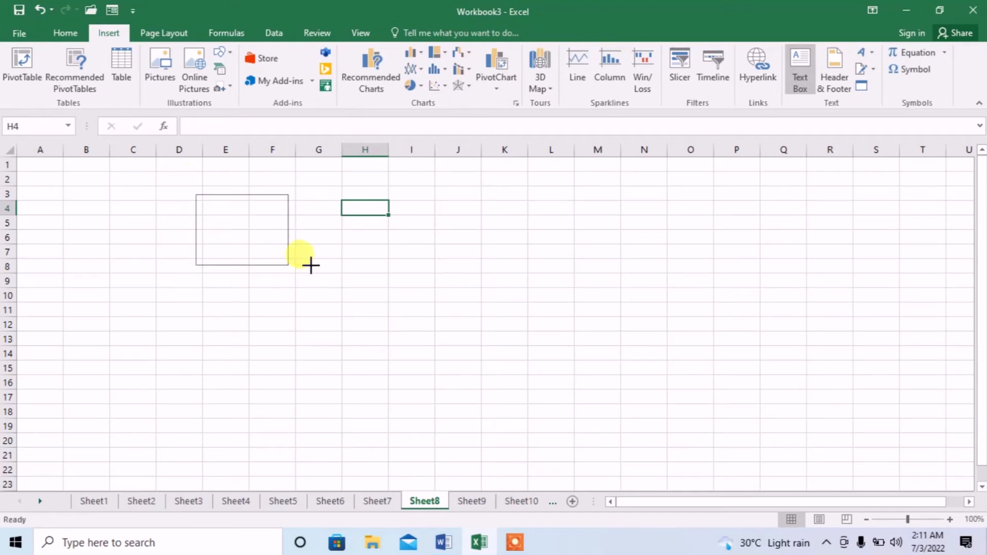
{"action": "left_click_drag", "start_coordinate": [308, 264], "coordinate": [785, 256]}
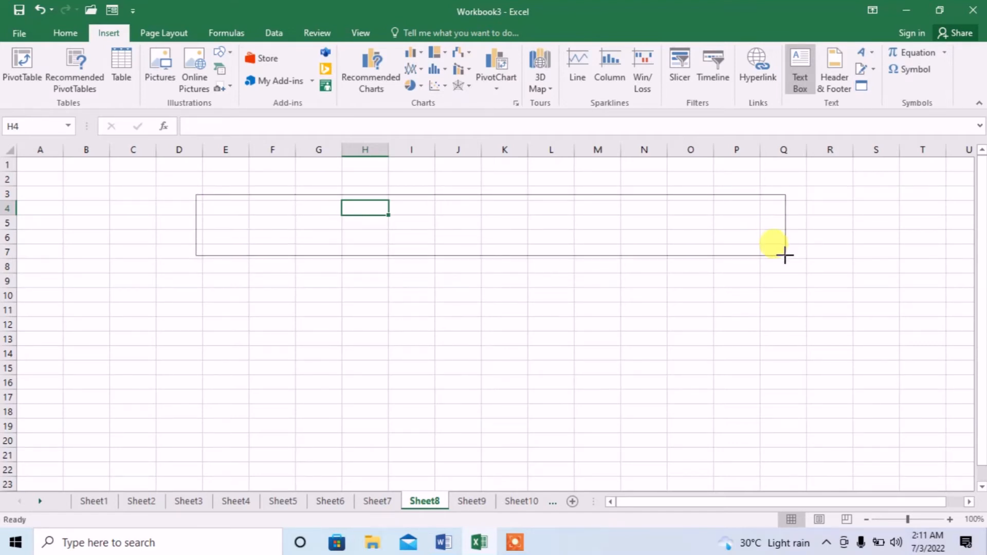
{"action": "left_click_drag", "start_coordinate": [198, 196], "coordinate": [784, 258]}
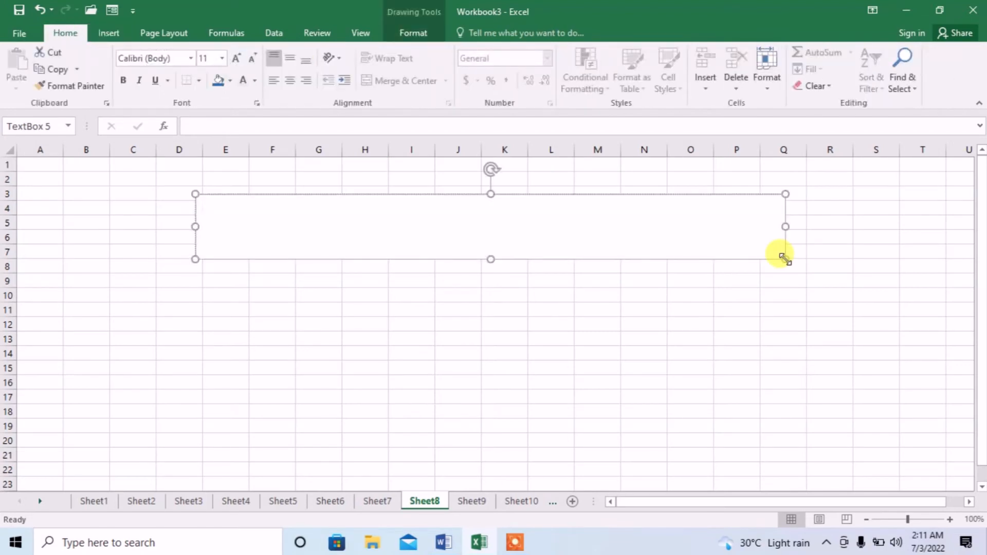
Step: Enter 'Ideal Concept School' into the new text box
{"action": "type", "text": "Ideal Con"}
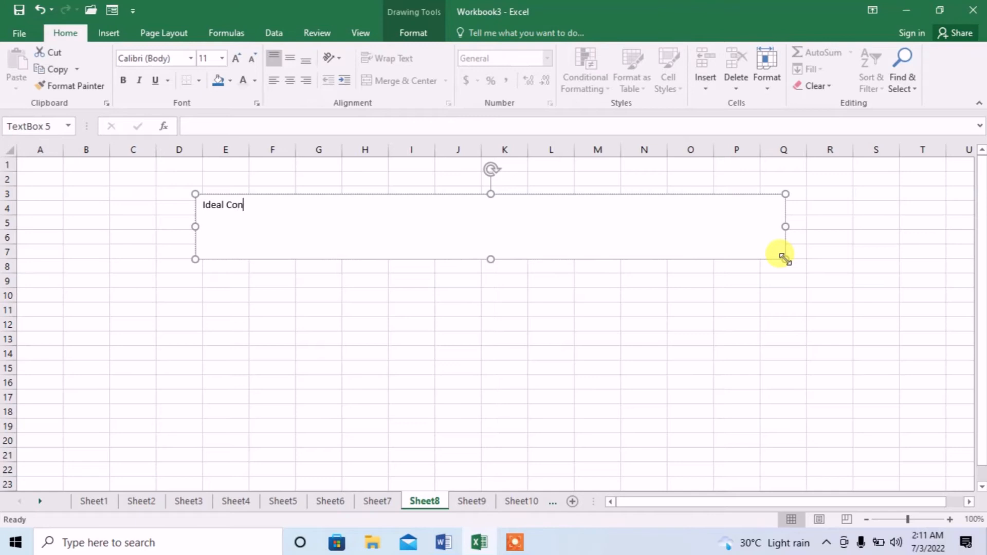
{"action": "type", "text": "ce"}
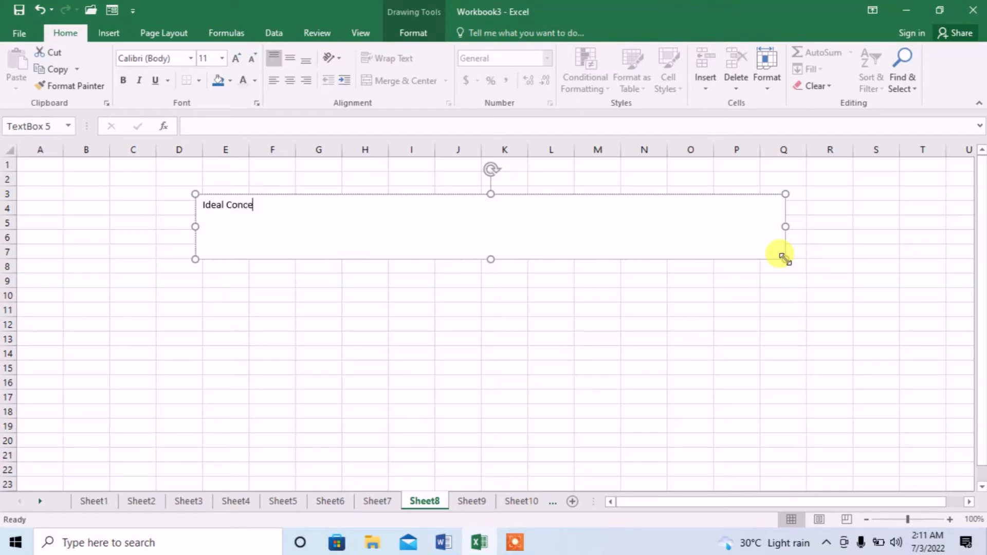
{"action": "type", "text": "pt Sch"}
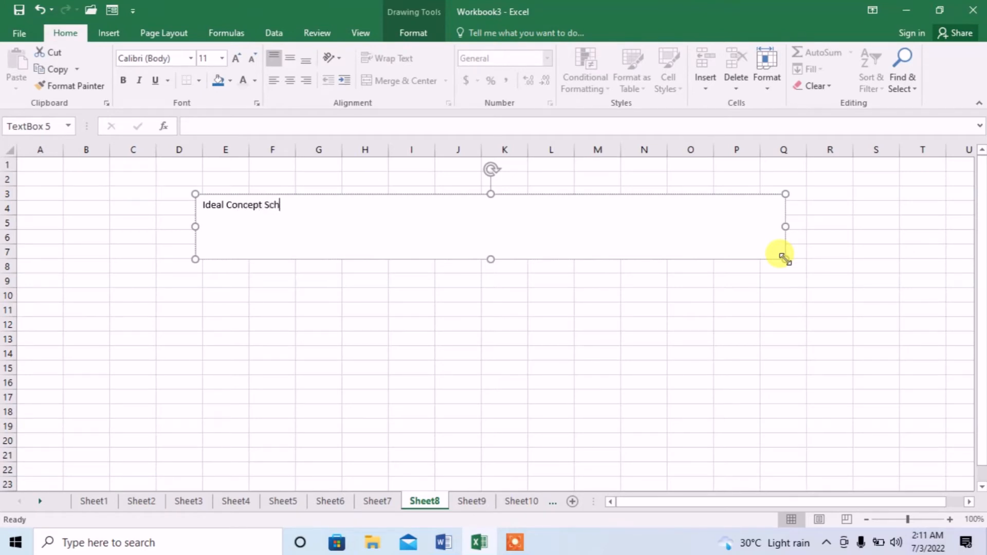
{"action": "type", "text": "ool"}
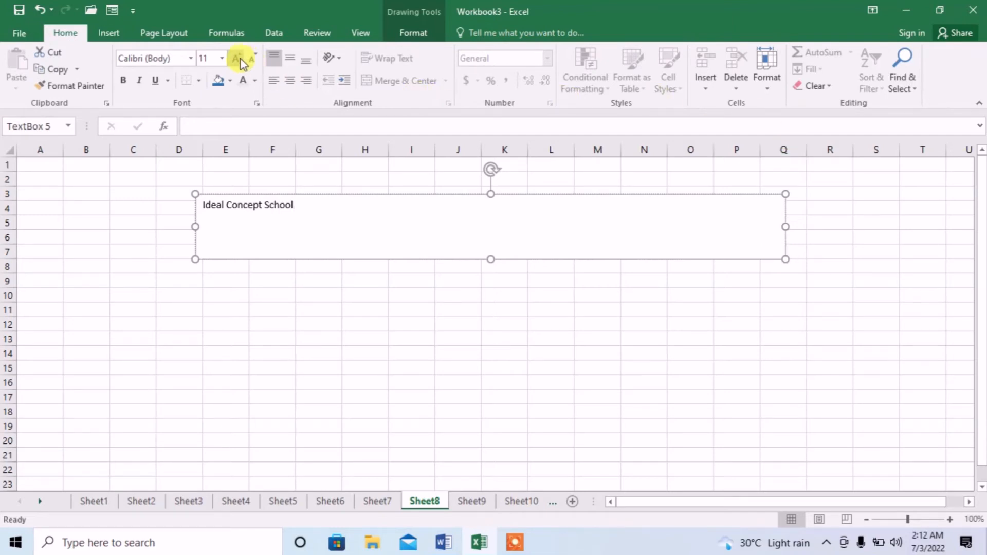
Step: Set the whole 'Ideal Concept School' line in Arial Black at size 48
{"action": "left_click", "coordinate": [238, 58]}
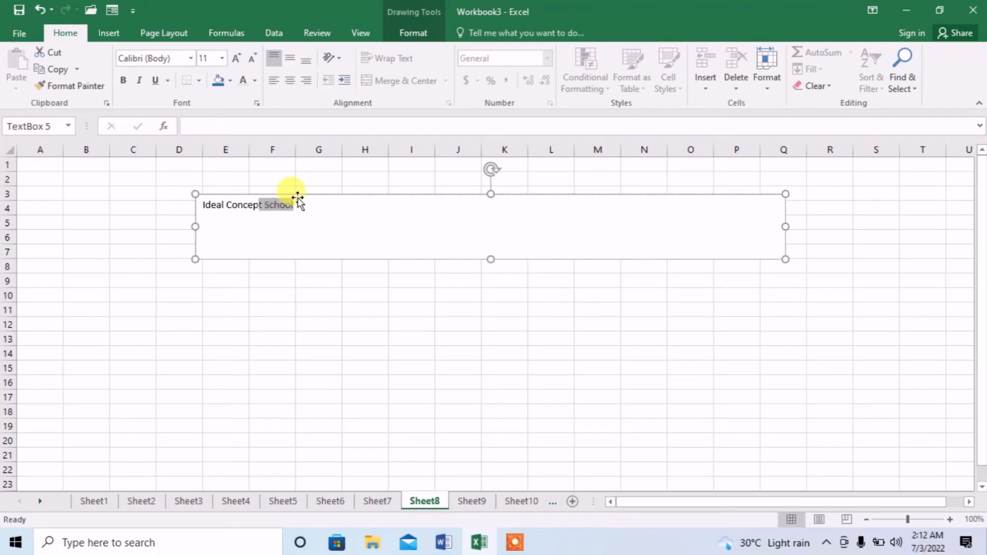
{"action": "triple_click", "coordinate": [245, 205]}
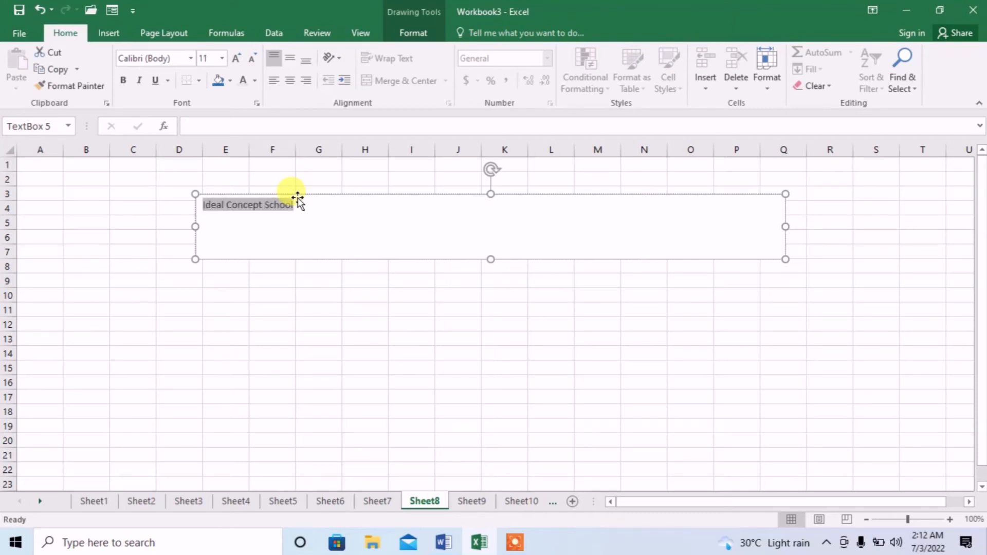
{"action": "left_click", "coordinate": [191, 58]}
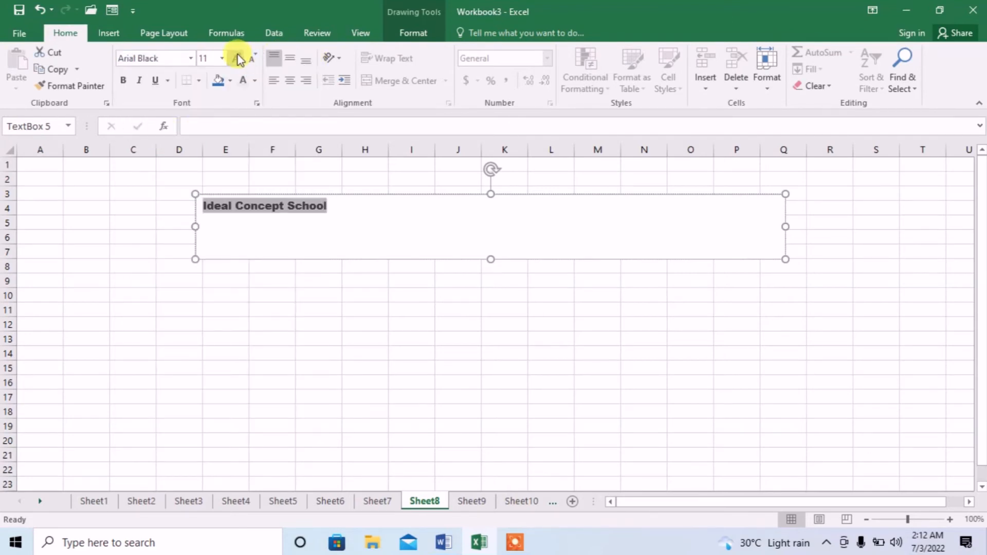
{"action": "left_click", "coordinate": [236, 58]}
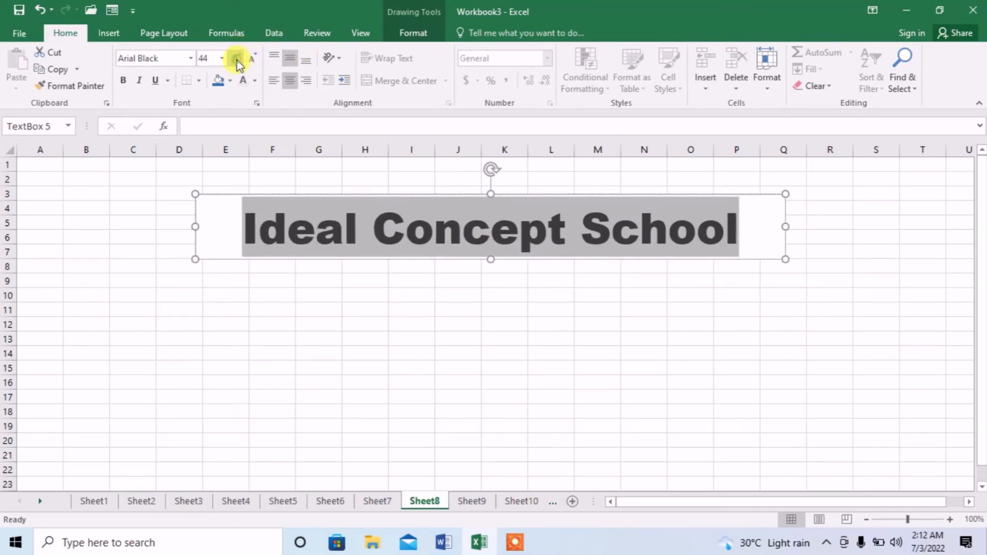
{"action": "left_click", "coordinate": [236, 57]}
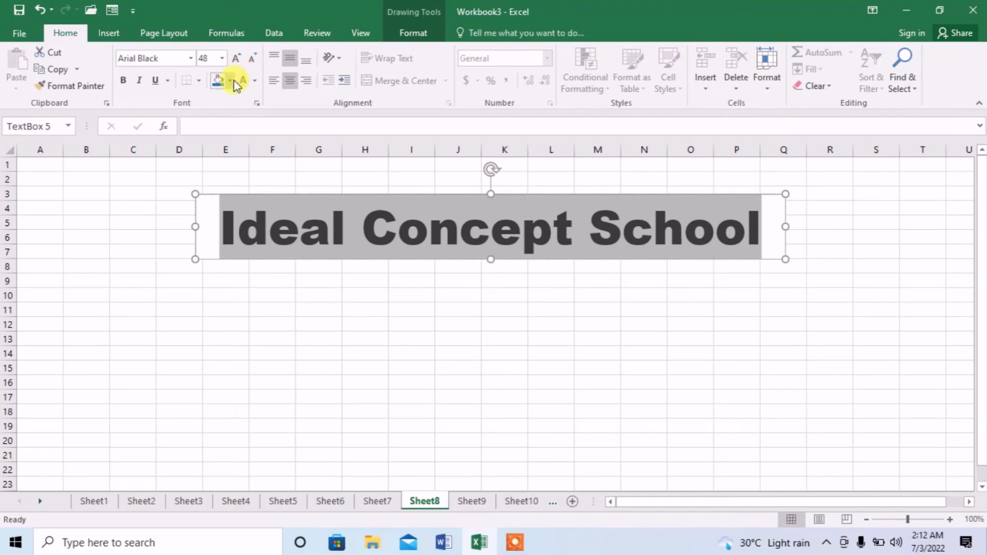
Step: Give the text box a blue fill and white text
{"action": "left_click", "coordinate": [232, 80]}
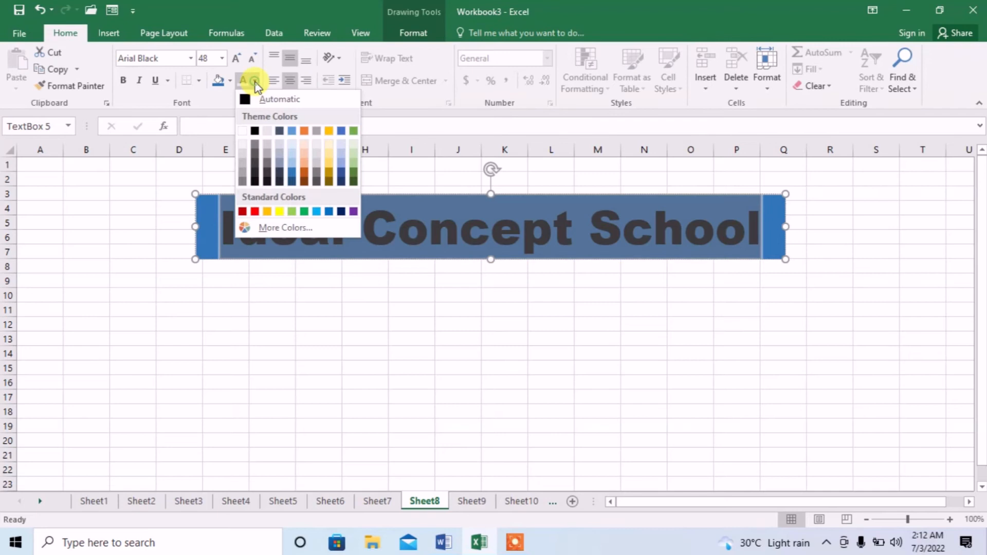
{"action": "left_click", "coordinate": [245, 131]}
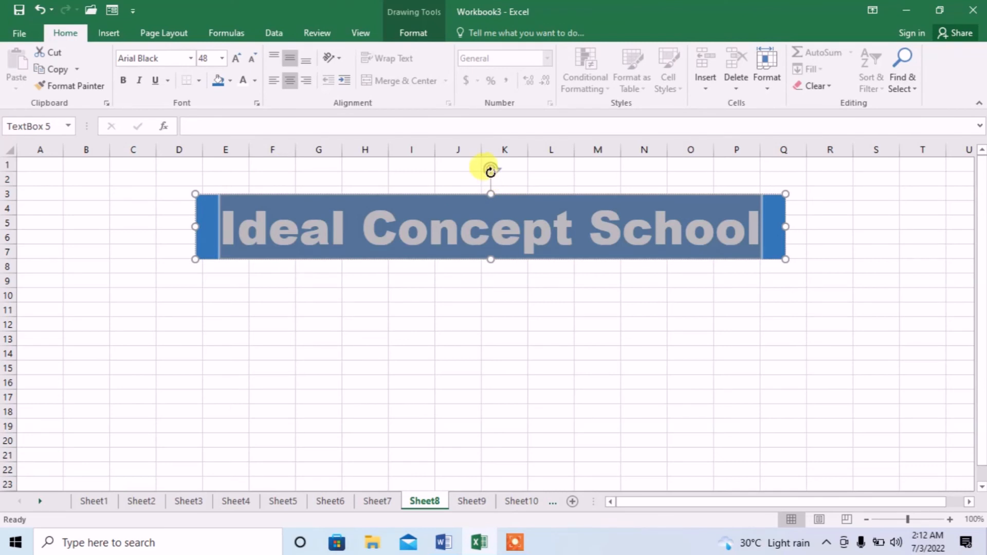
Step: Tilt the blue banner diagonally upward and move it lower, around rows 6 to 19
{"action": "left_click_drag", "start_coordinate": [491, 170], "coordinate": [473, 147]}
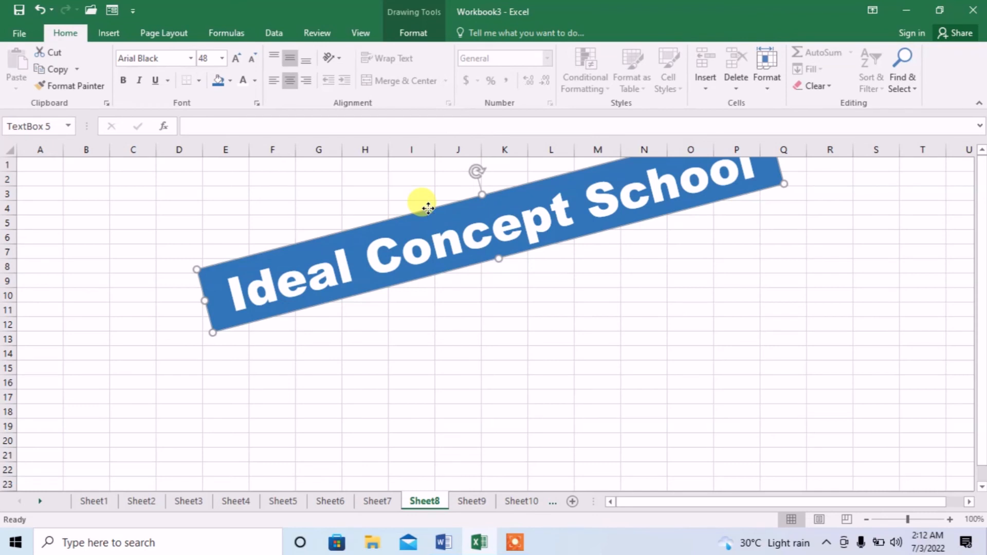
{"action": "left_click_drag", "start_coordinate": [422, 208], "coordinate": [403, 268]}
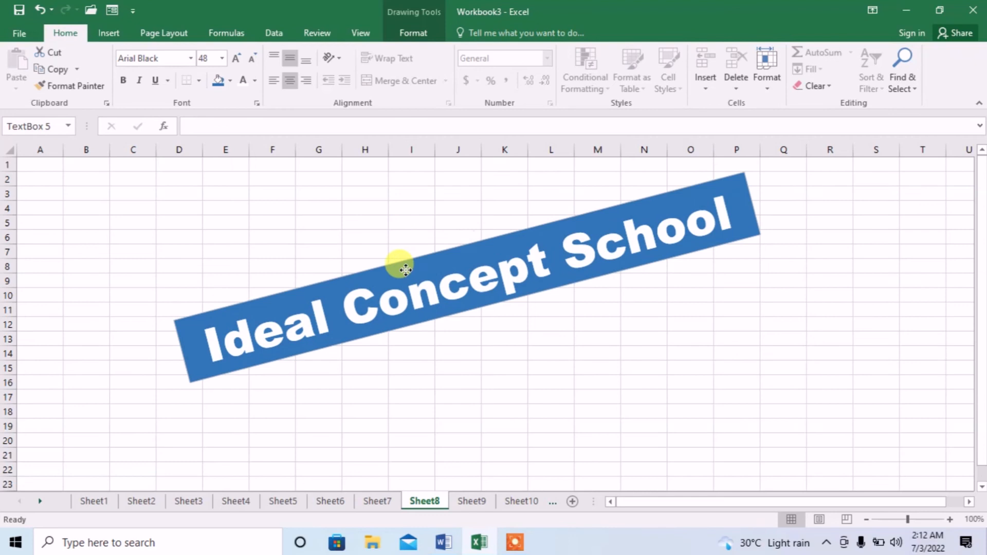
{"action": "left_click_drag", "start_coordinate": [403, 264], "coordinate": [406, 293]}
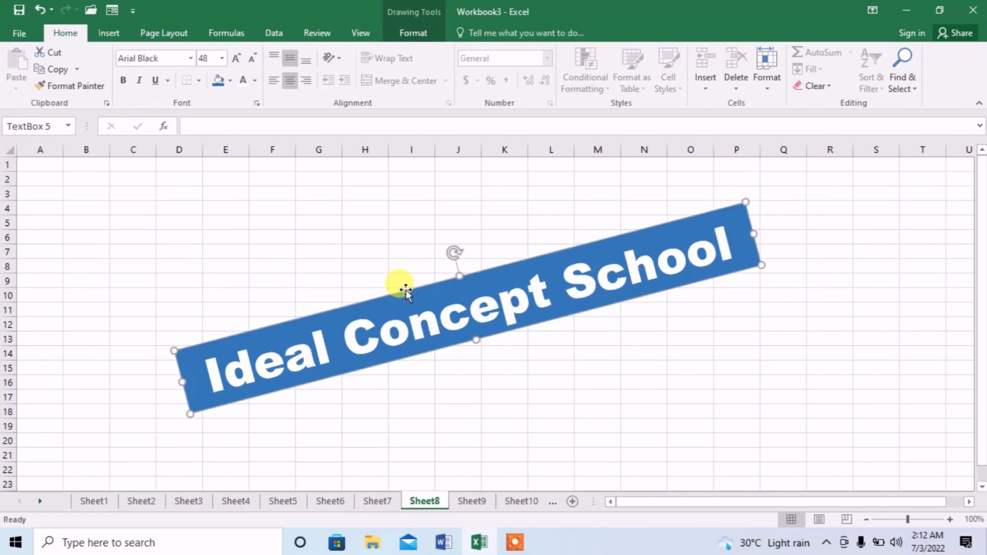